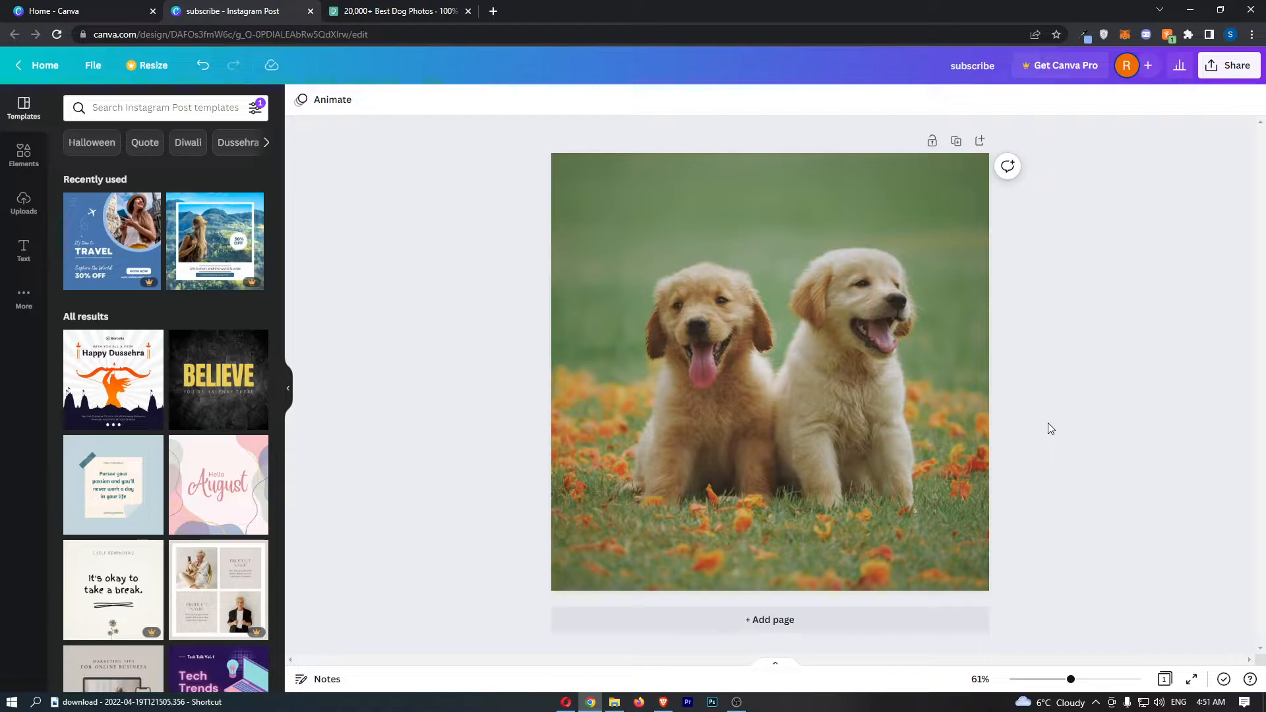
- Select the photo of two golden retriever puppies on the Instagram post
click(698, 187)
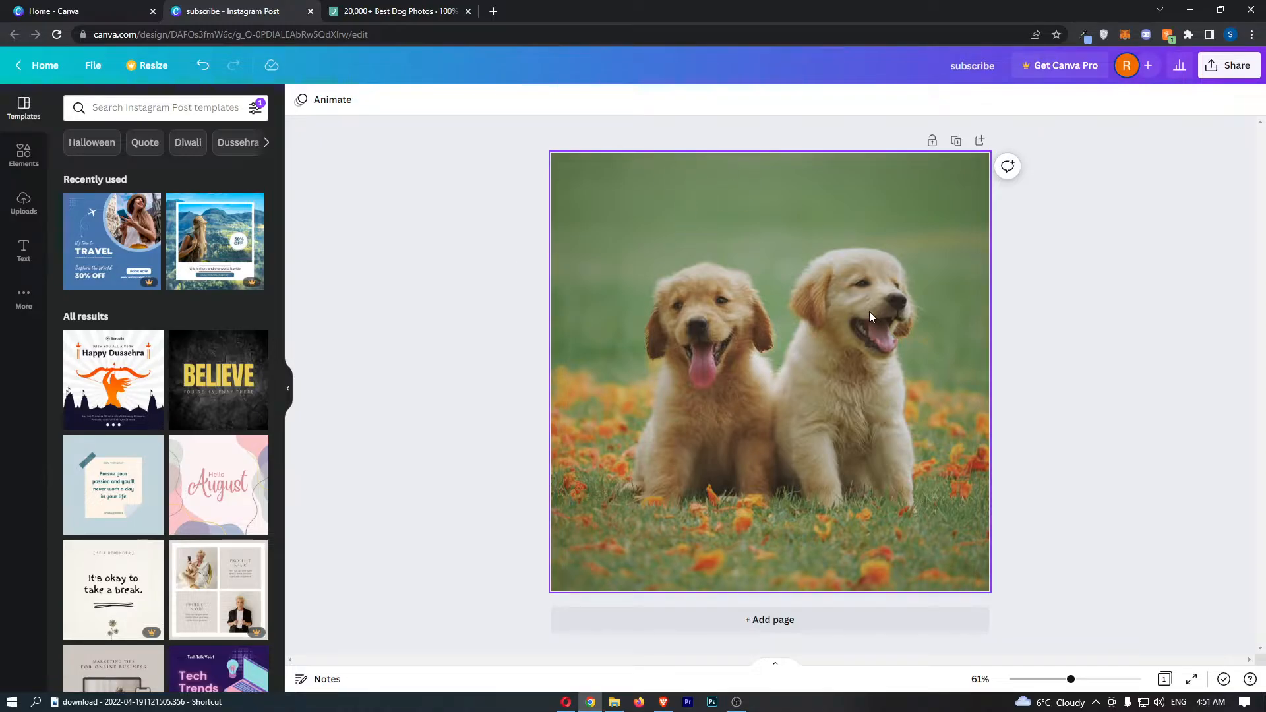
mouse_move(578, 299)
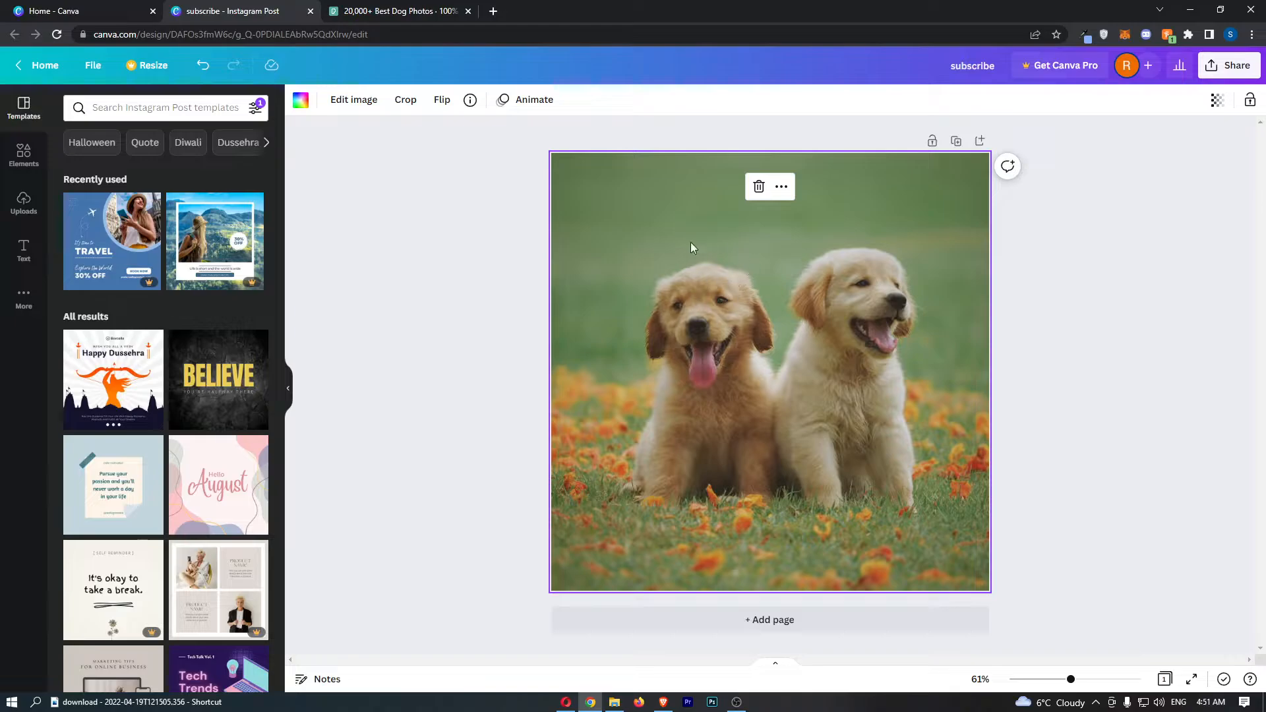
mouse_move(791, 288)
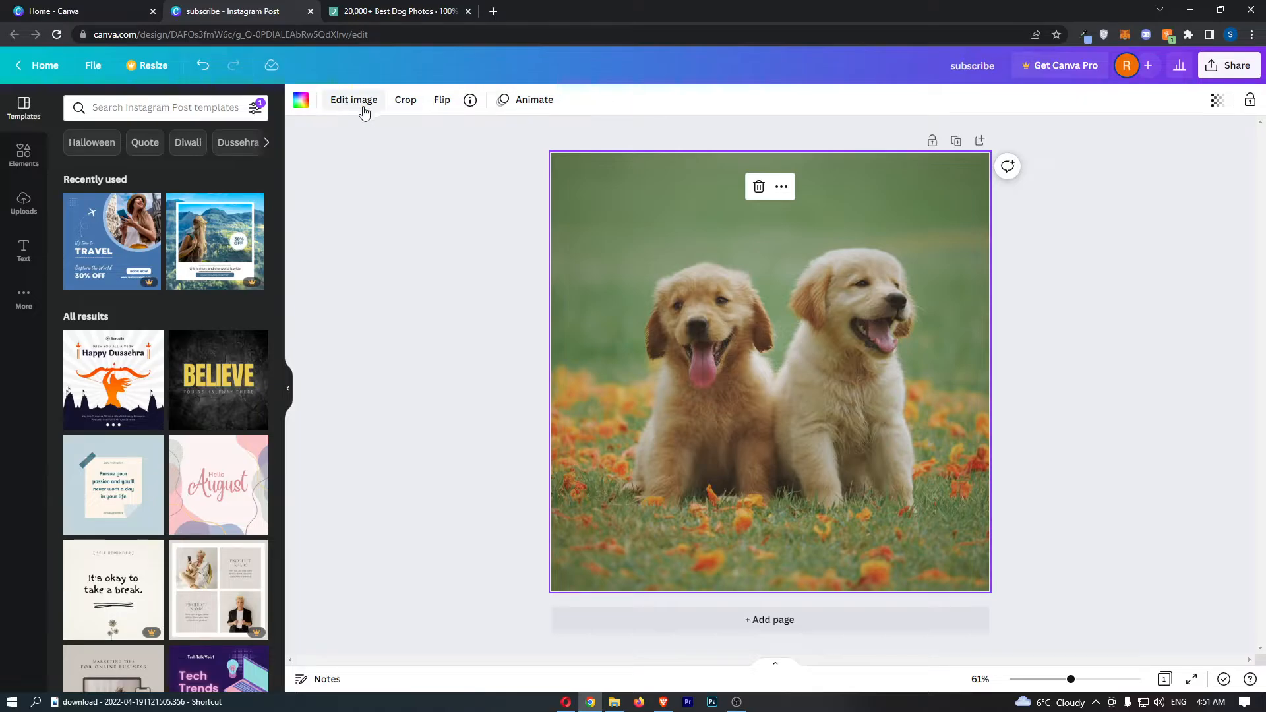
- Open Edit image for the photo and activate the effects search box
click(352, 99)
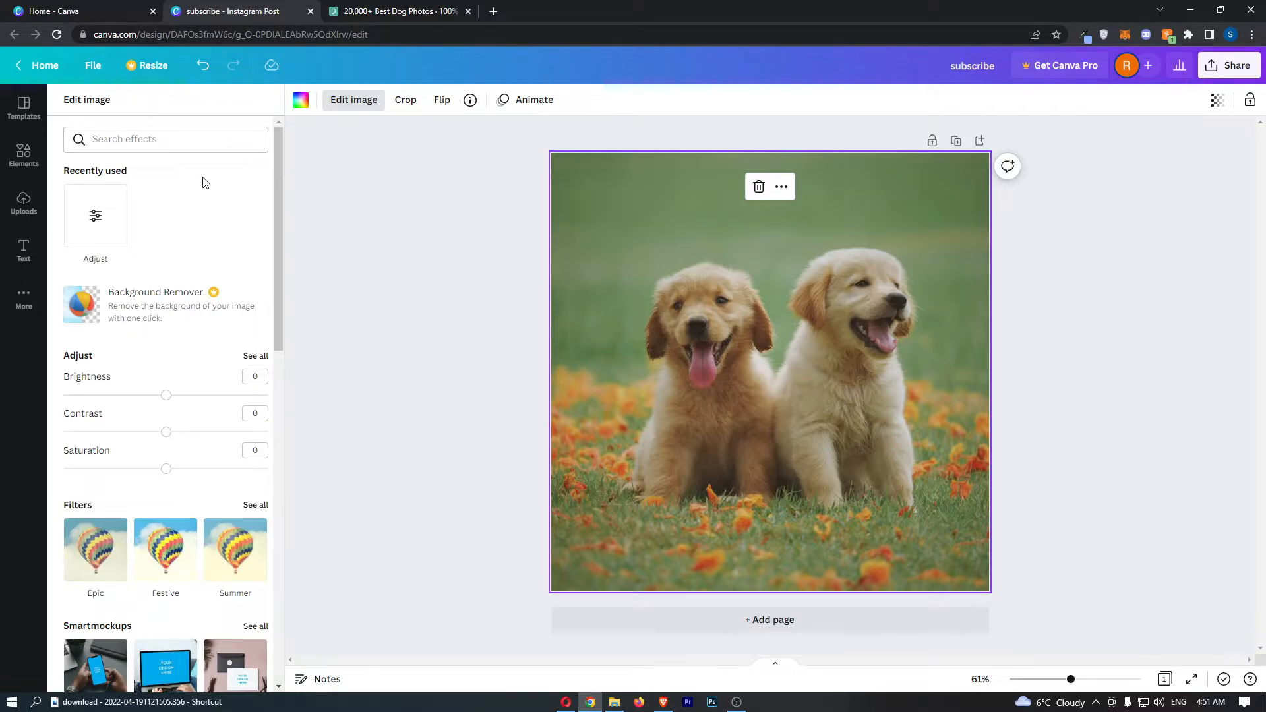
click(165, 139)
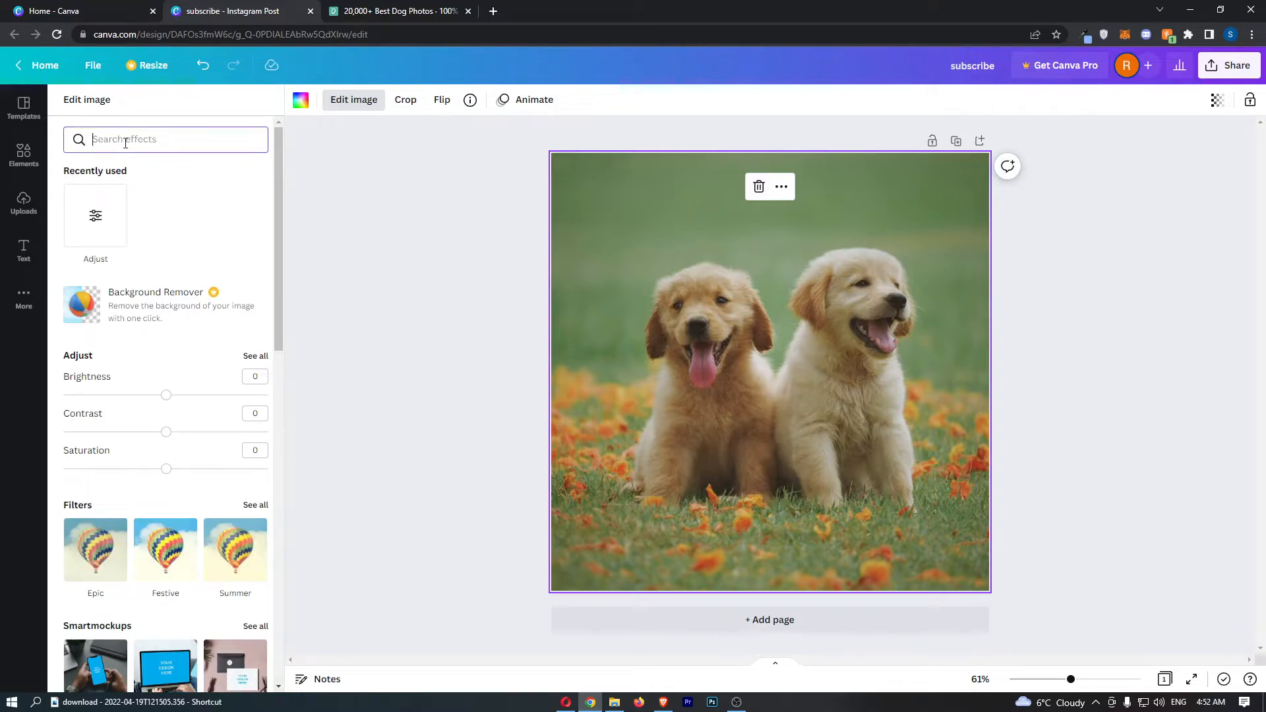
- Search effects for 'slice', preview the Chipped style, then choose Minced
text(s)
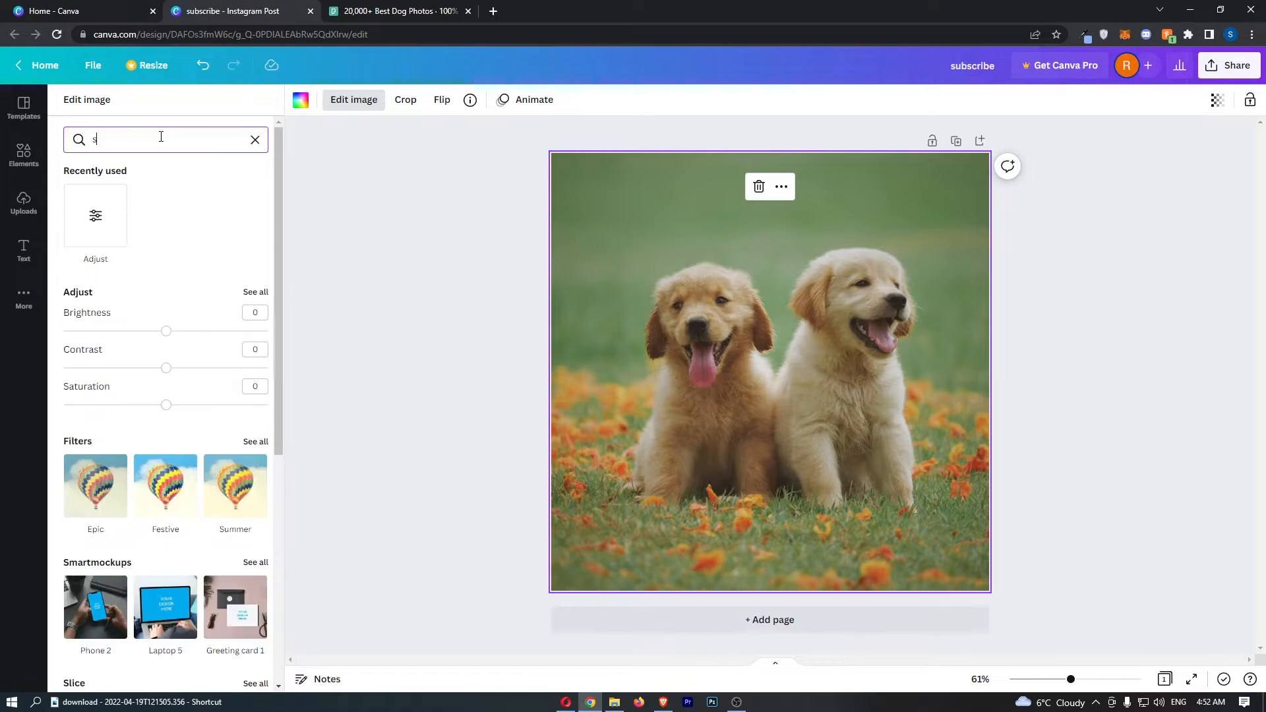
text(slice)
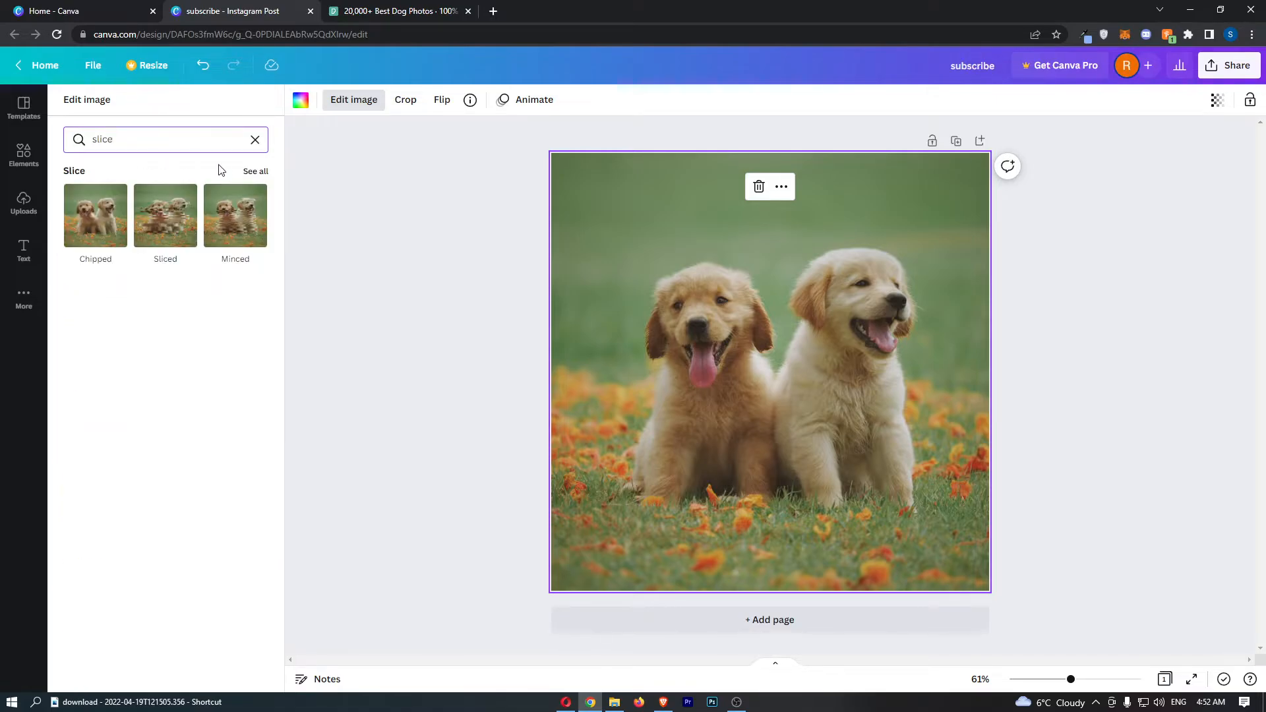
click(255, 170)
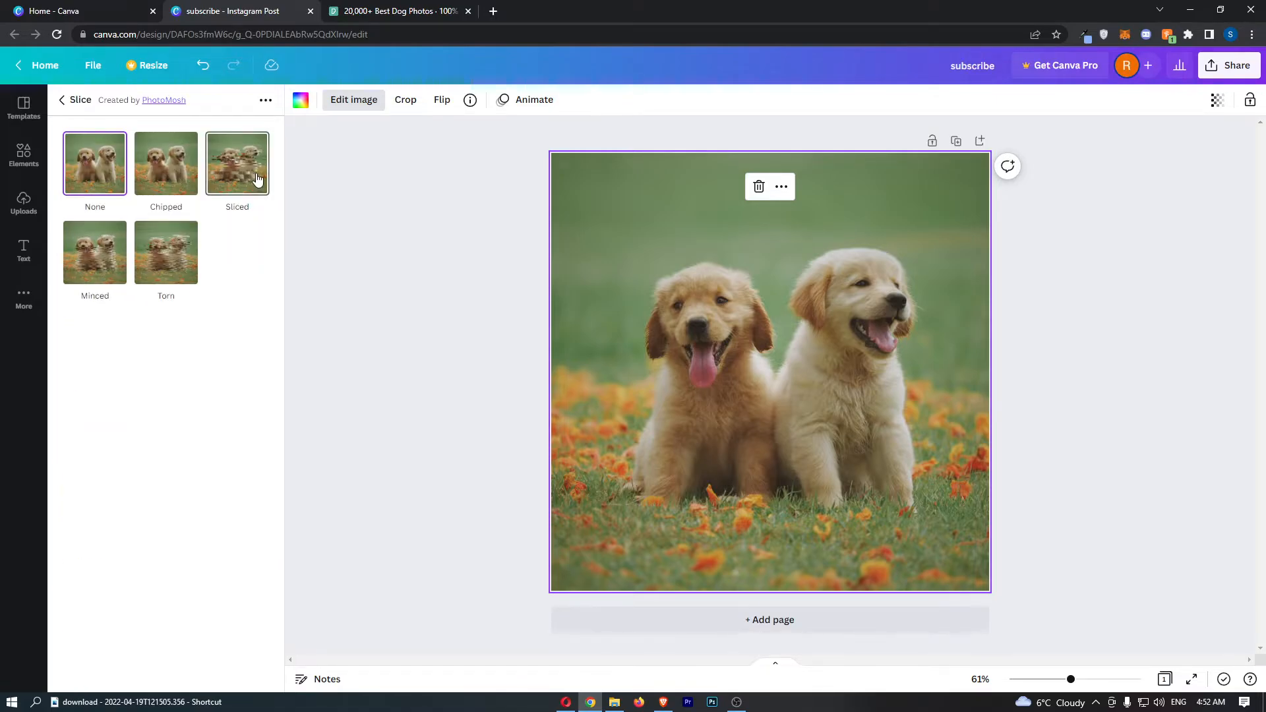
click(166, 163)
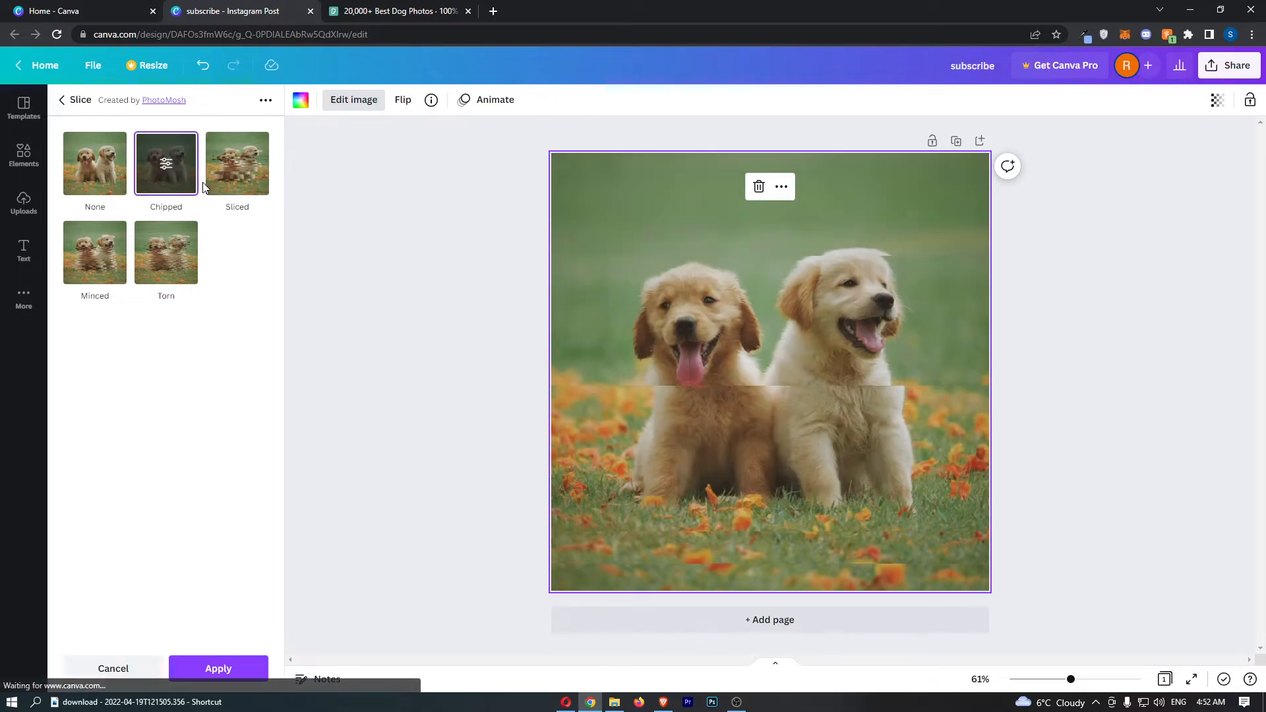
click(165, 252)
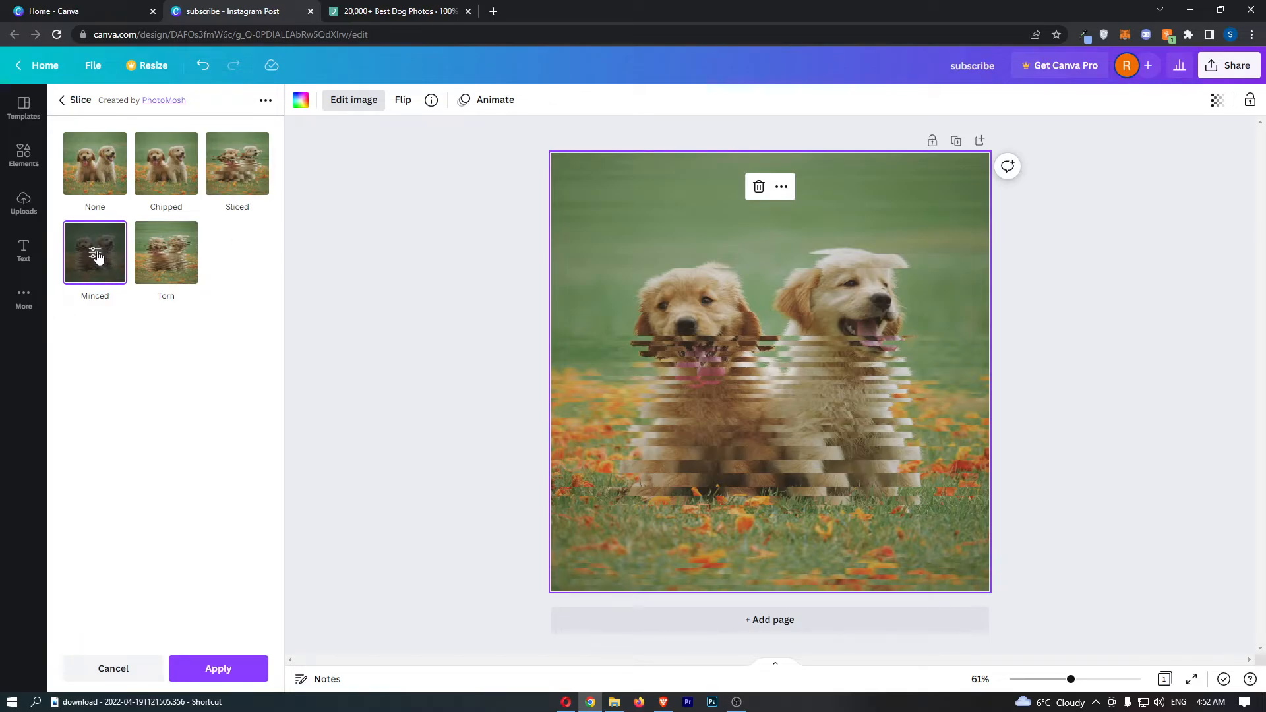
- Tune Minced to 0.065 offset, 13 slices and 0.57 position, then apply it
click(94, 252)
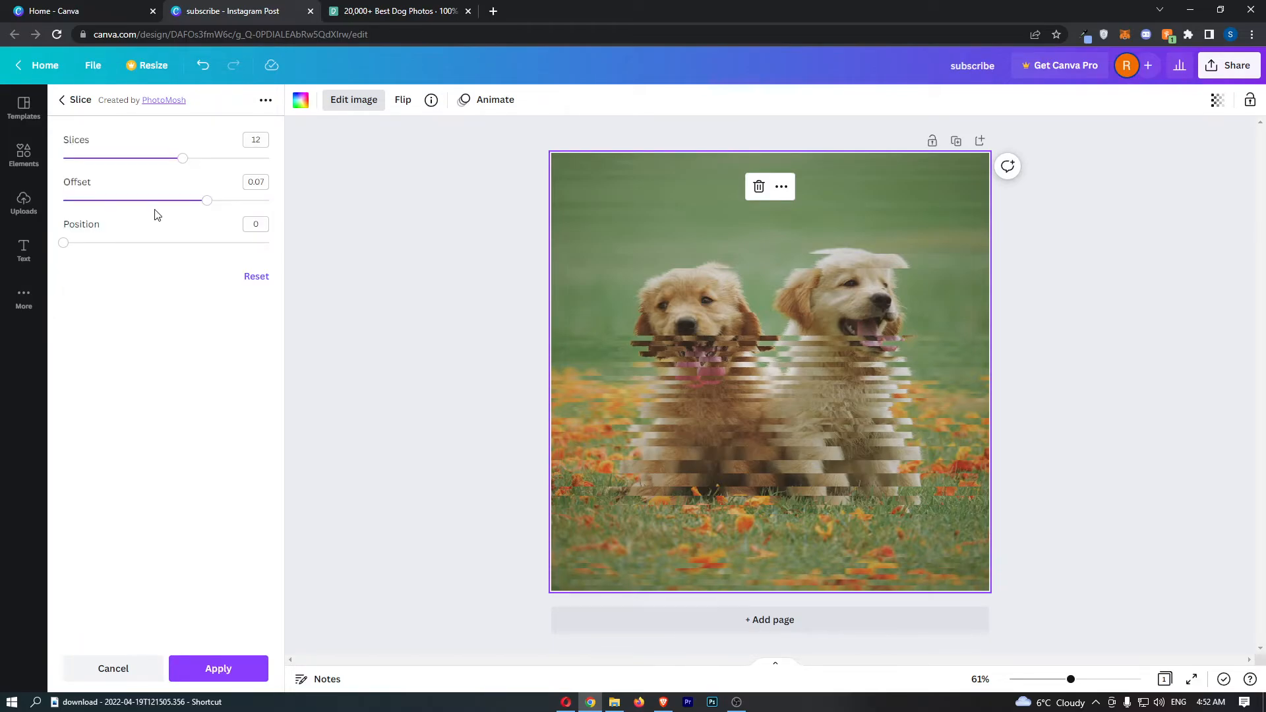
drag(208, 200, 197, 200)
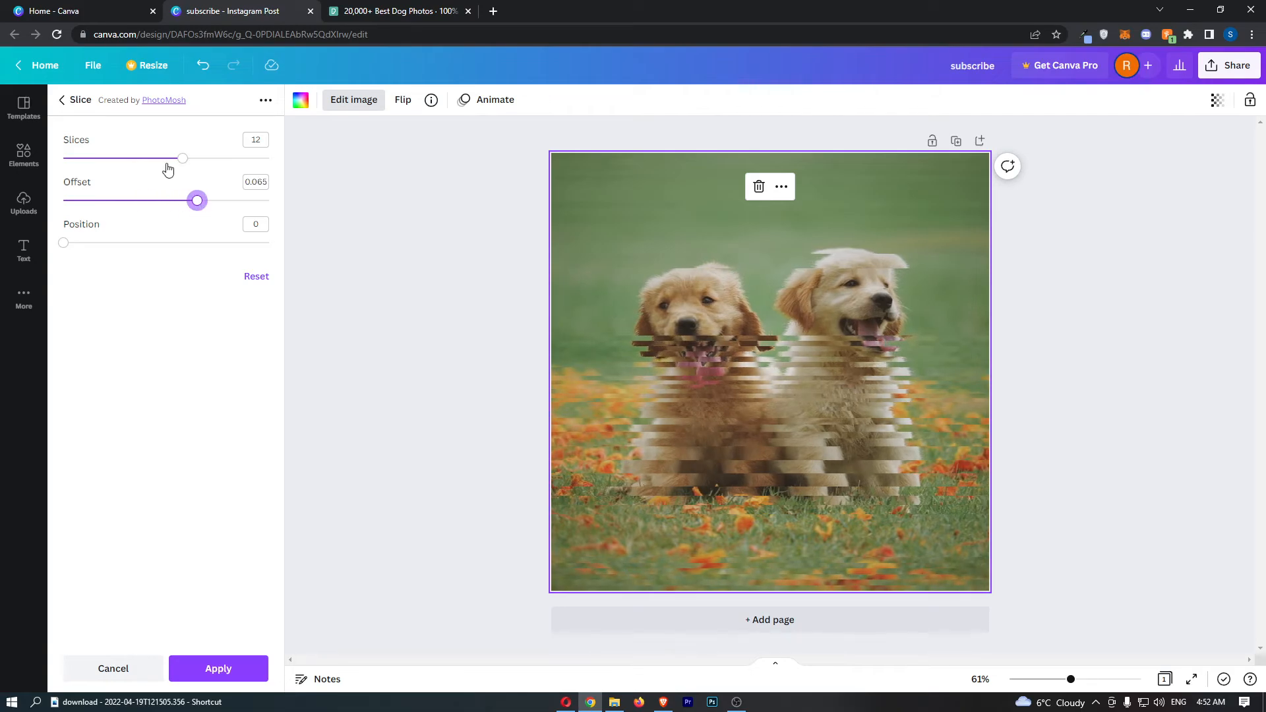
drag(180, 159, 193, 159)
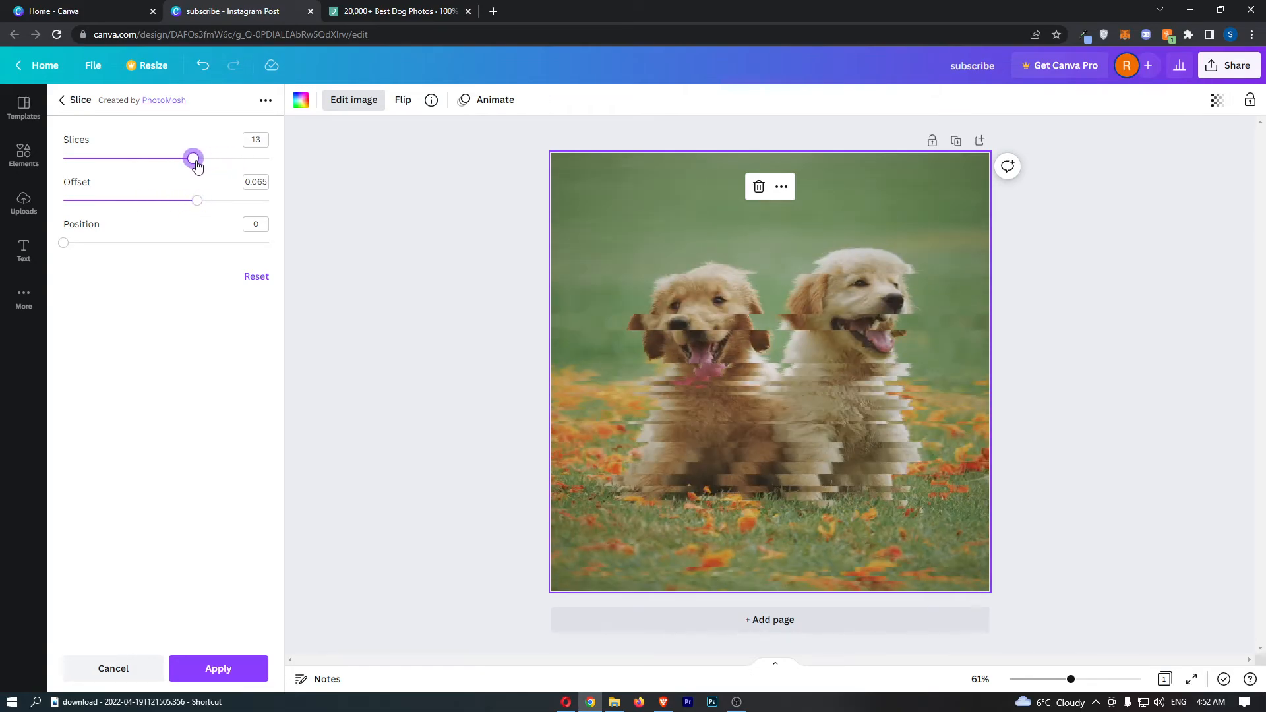
drag(64, 244, 180, 244)
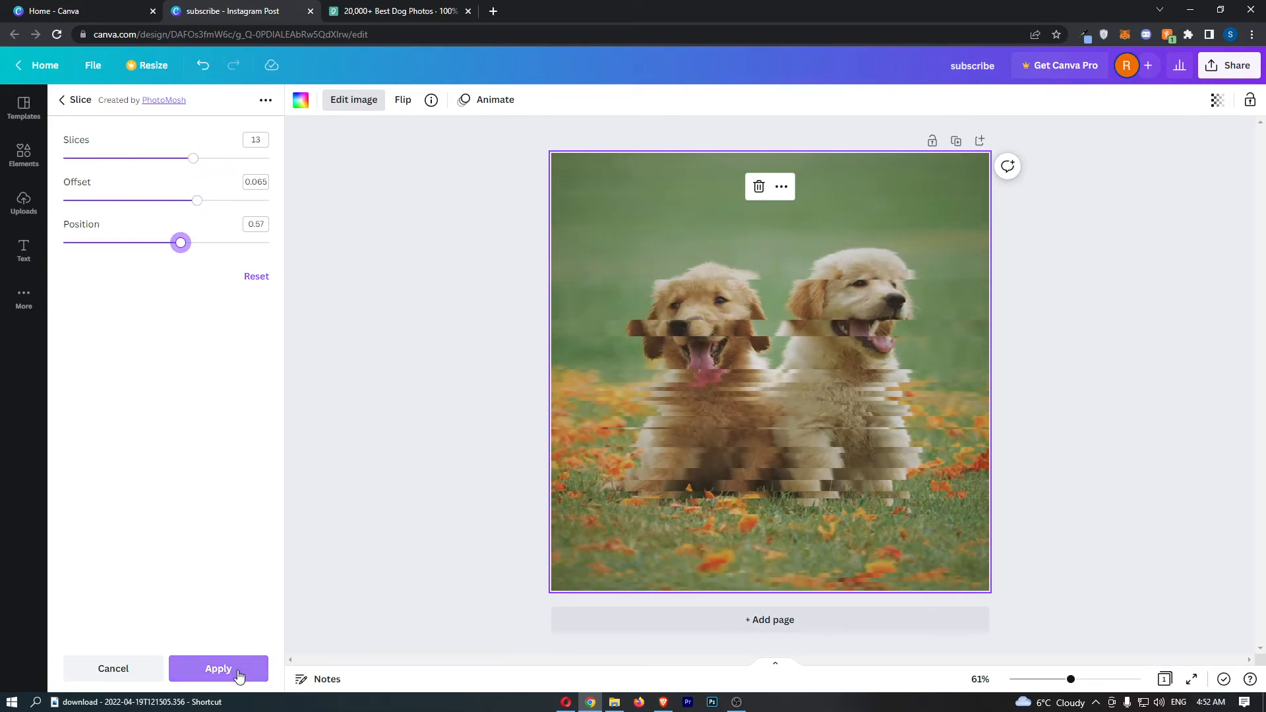
click(217, 668)
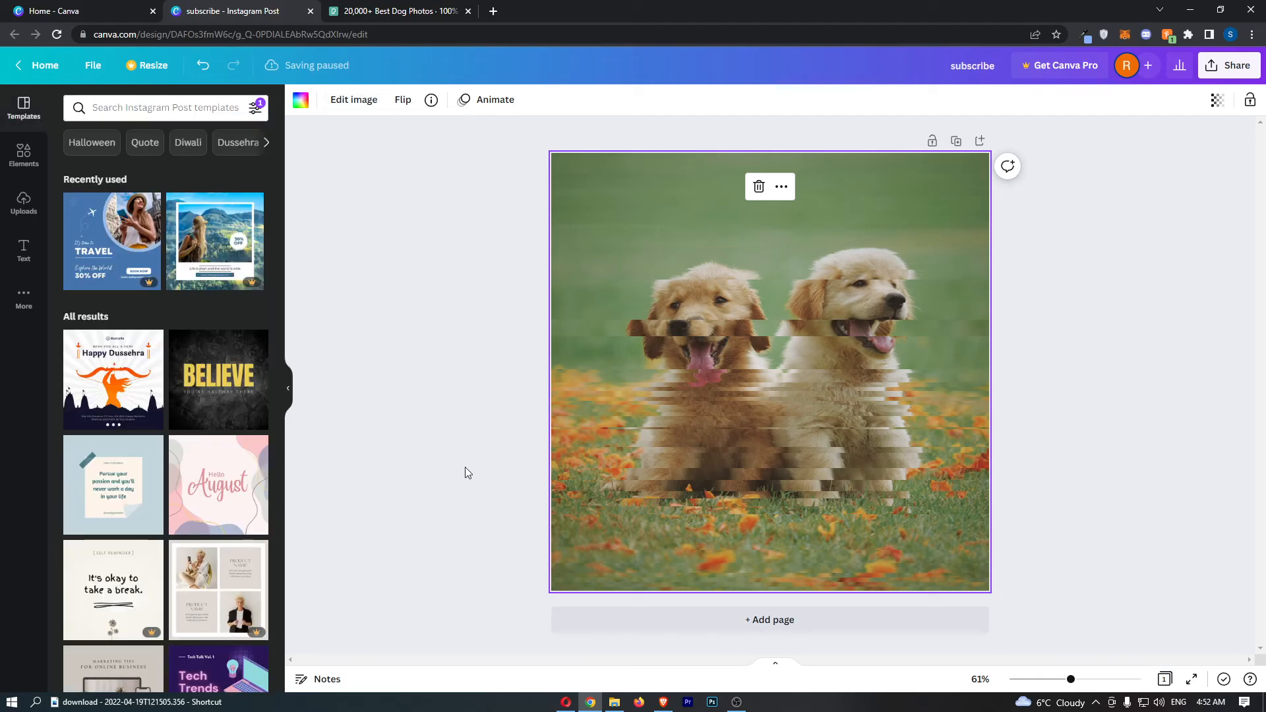